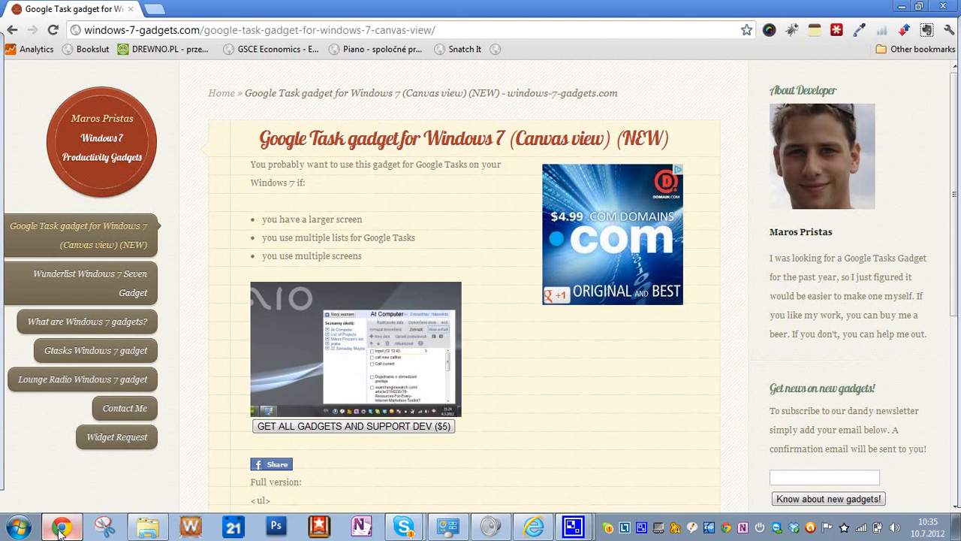
pyautogui.moveTo(420, 311)
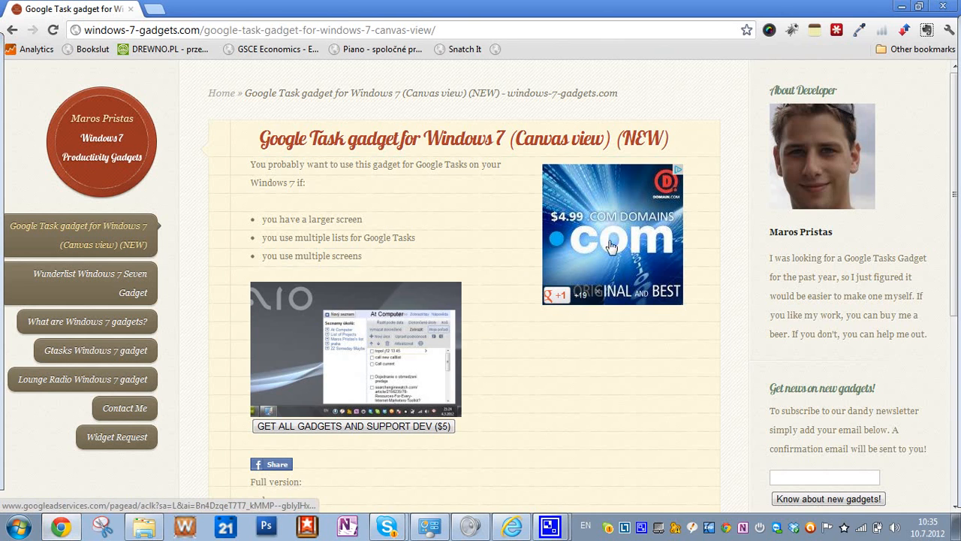
pyautogui.moveTo(473, 391)
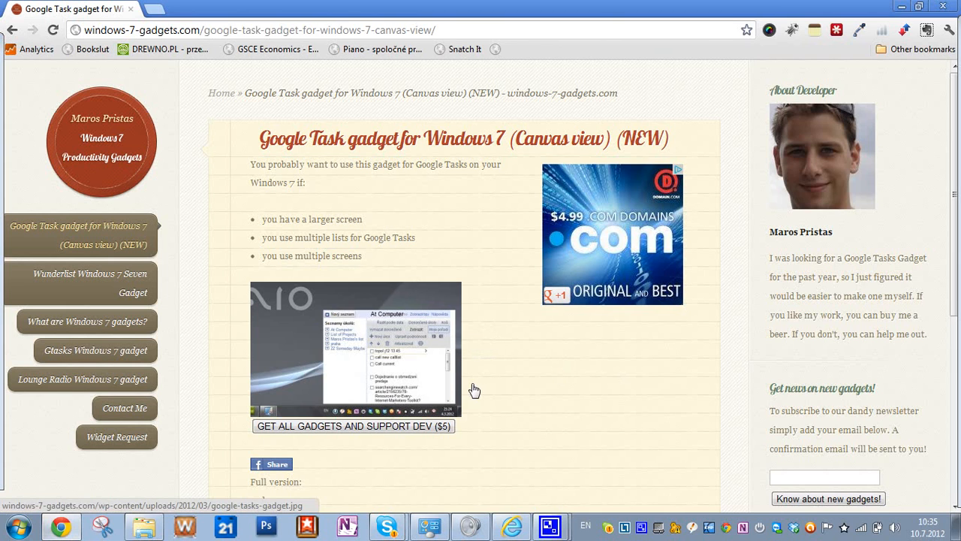
pyautogui.moveTo(462, 495)
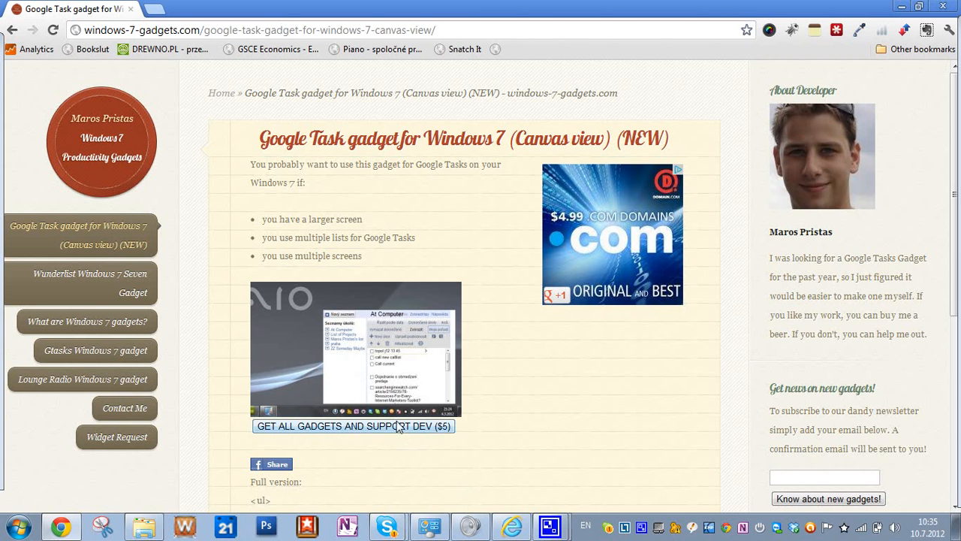
pyautogui.moveTo(764, 184)
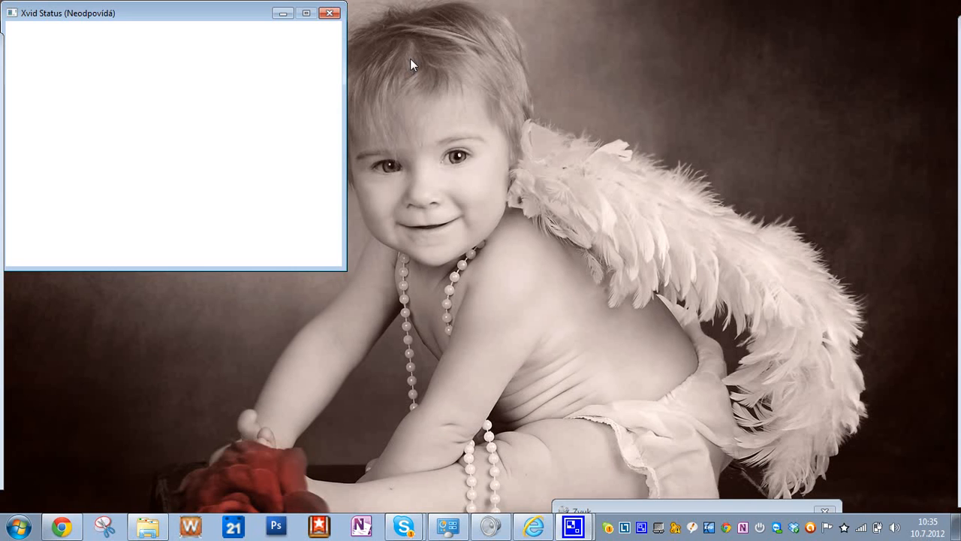
# Close Xvid Status, install GtasksPaid.gadget past the security prompt, then remove the errored gadget
pyautogui.click(329, 13)
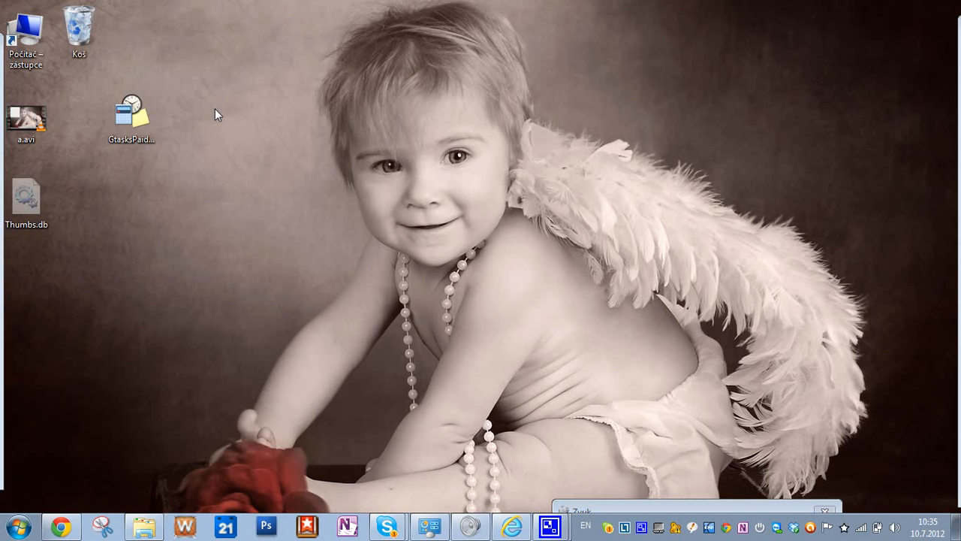
pyautogui.moveTo(206, 121)
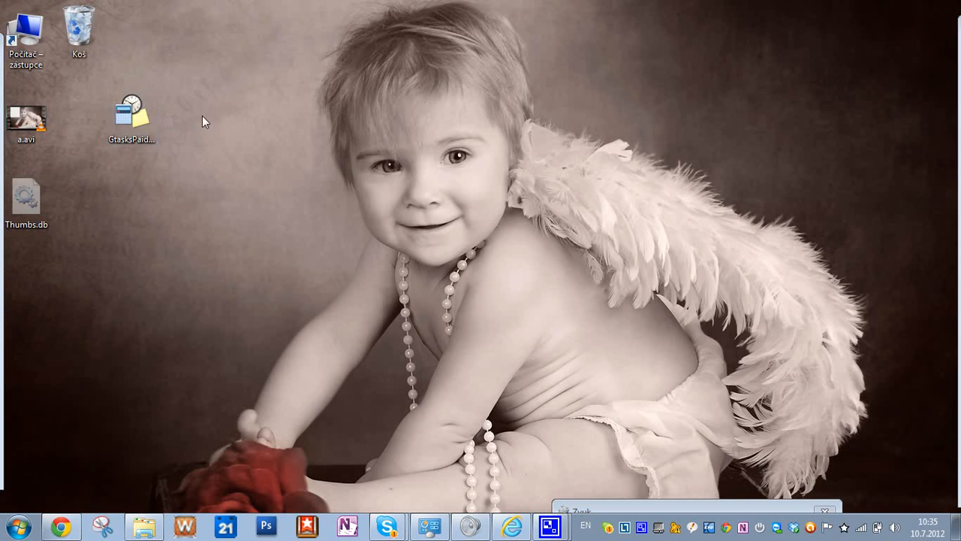
pyautogui.doubleClick(131, 113)
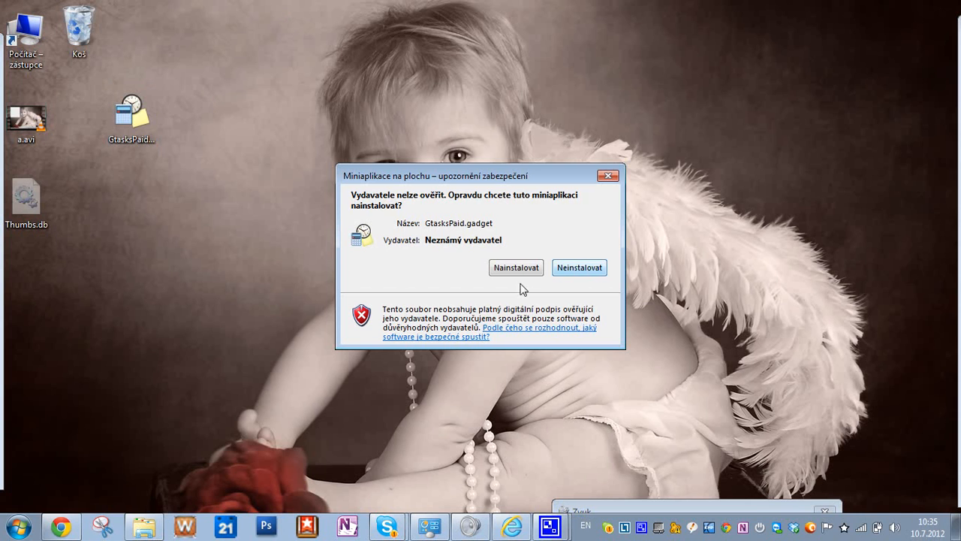
pyautogui.click(579, 268)
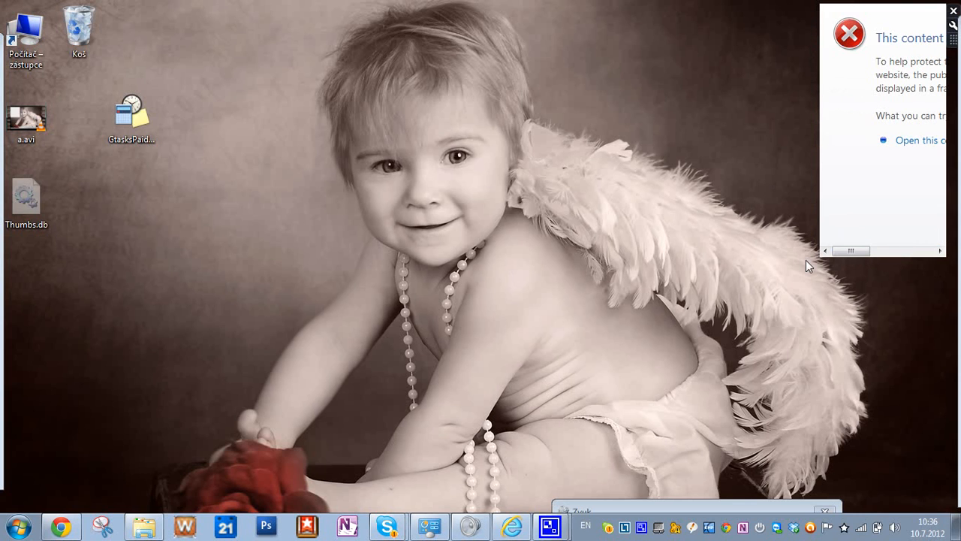
pyautogui.click(954, 11)
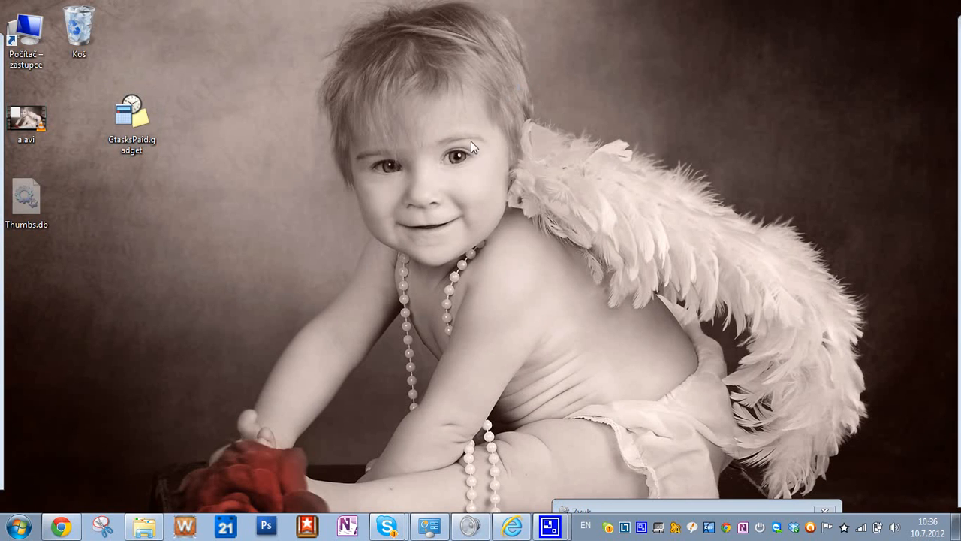
pyautogui.moveTo(355, 233)
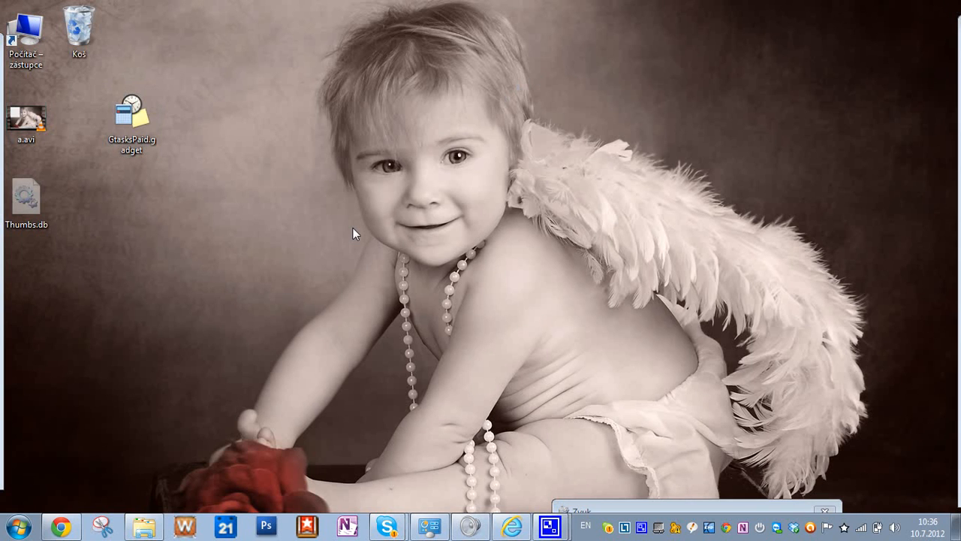
pyautogui.moveTo(239, 214)
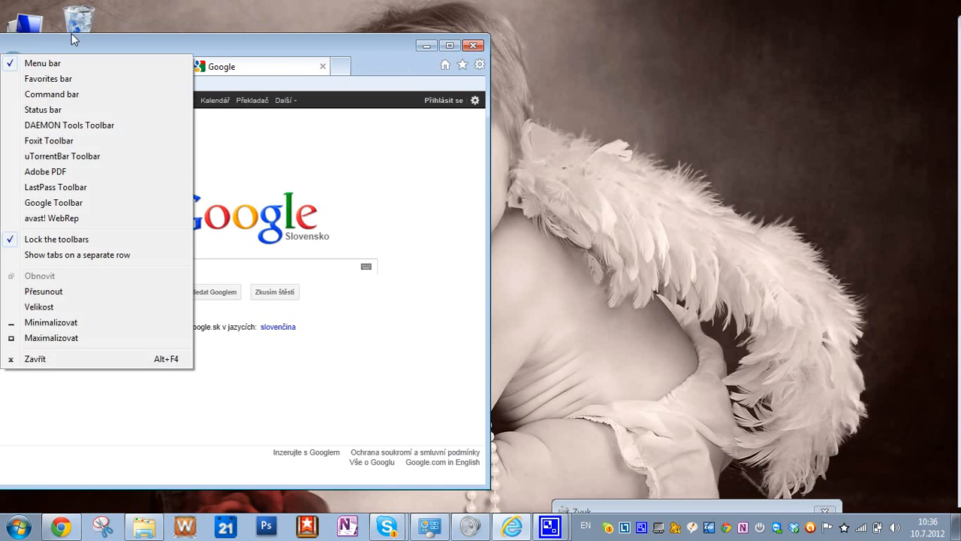
# Turn on Internet Explorer's Menu bar and sign in with the Google account email and password
pyautogui.click(43, 63)
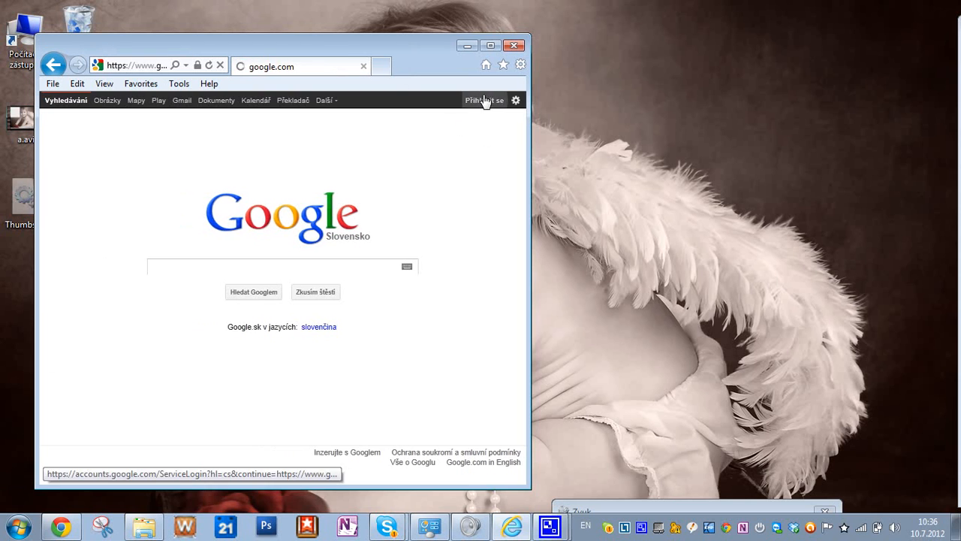
pyautogui.click(483, 100)
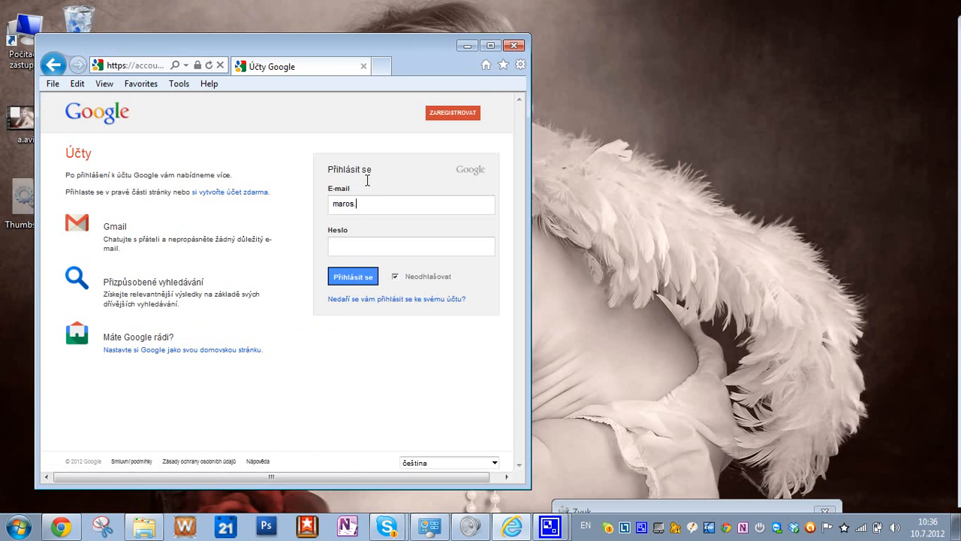
pyautogui.write('pristas')
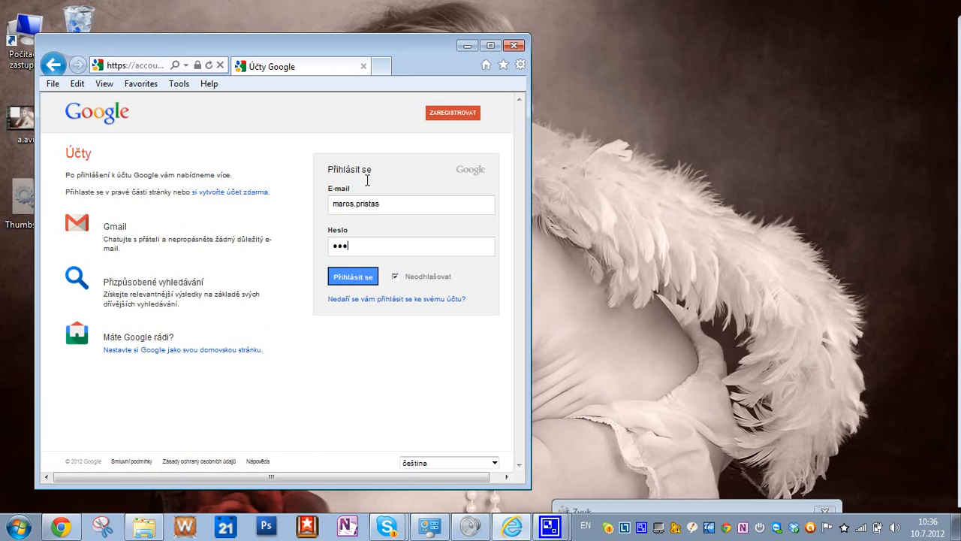
pyautogui.write('**')
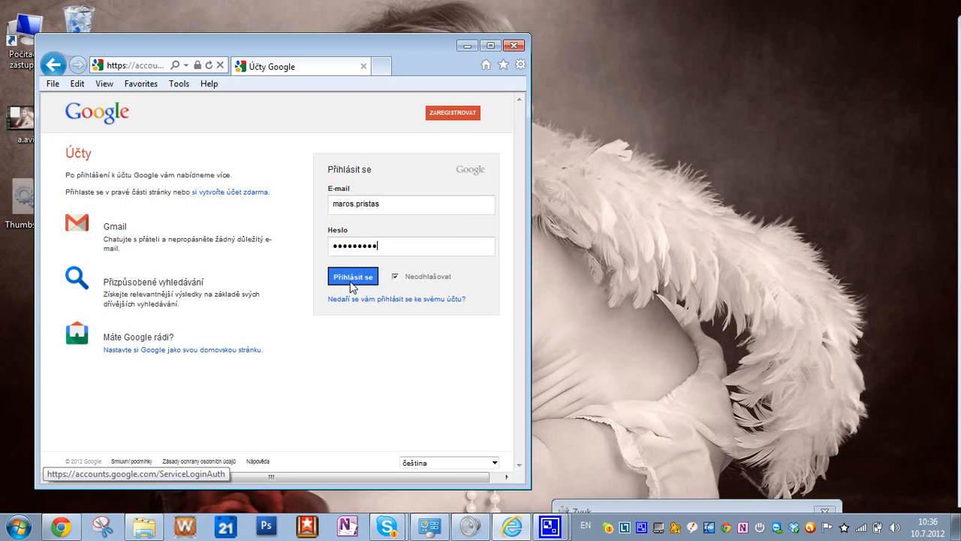
pyautogui.click(352, 276)
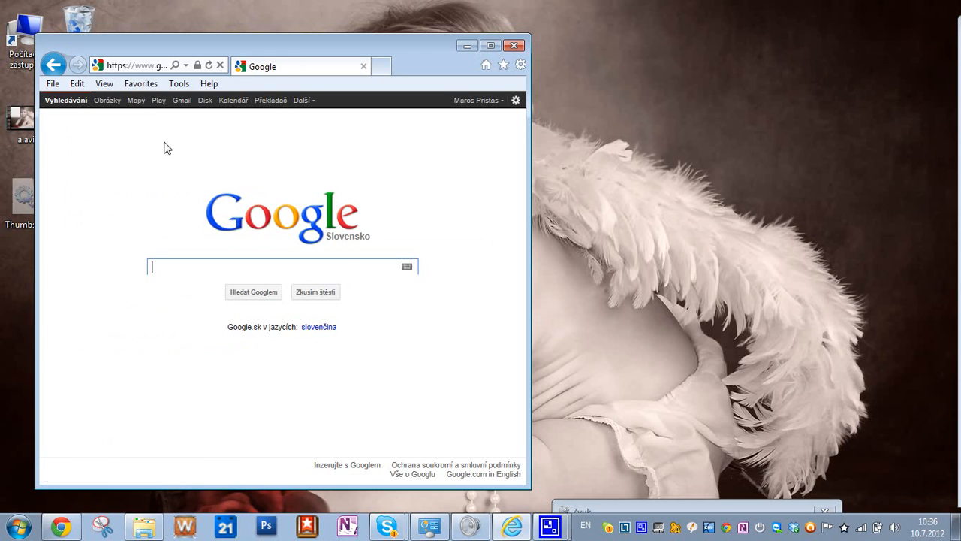
pyautogui.moveTo(179, 83)
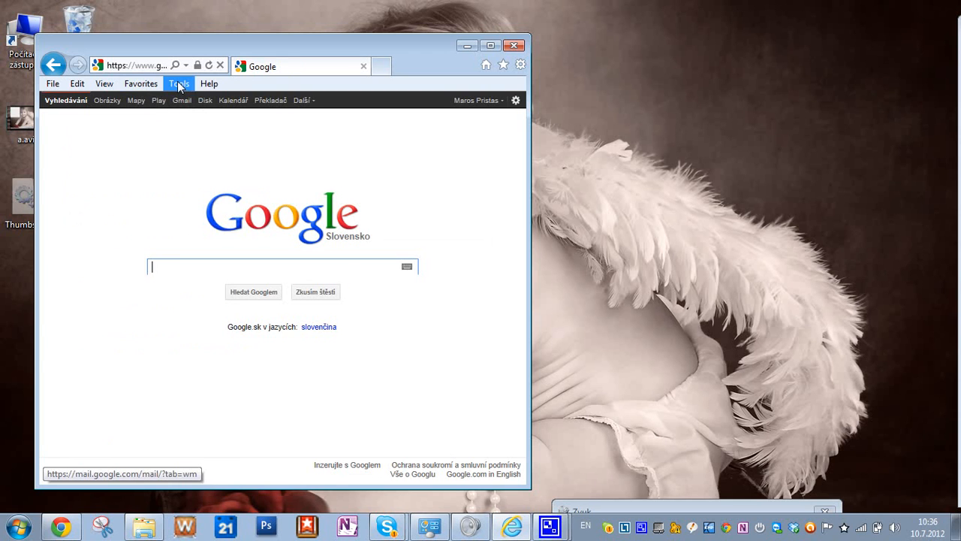
# Keep 'Display all websites in Compatibility View' ticked and close the Compatibility View settings
pyautogui.click(178, 83)
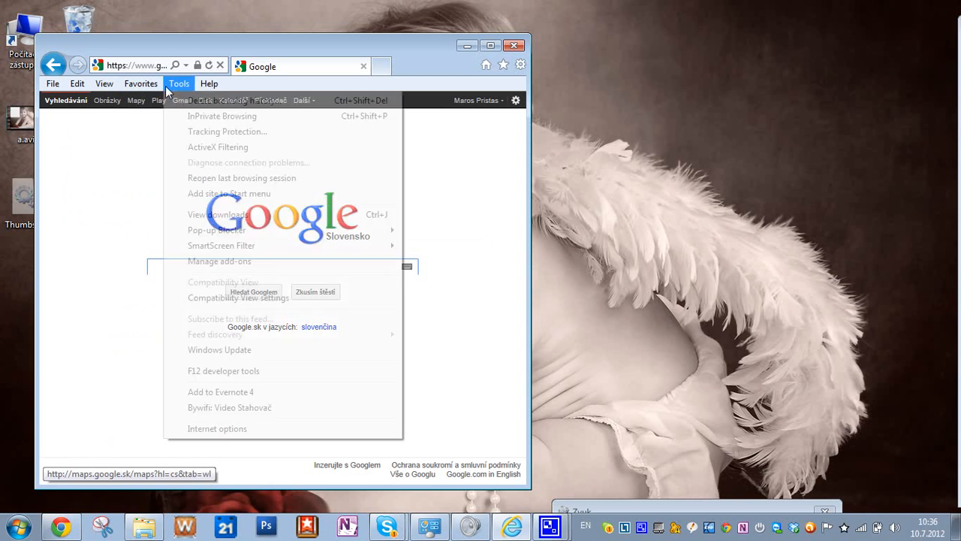
pyautogui.click(238, 298)
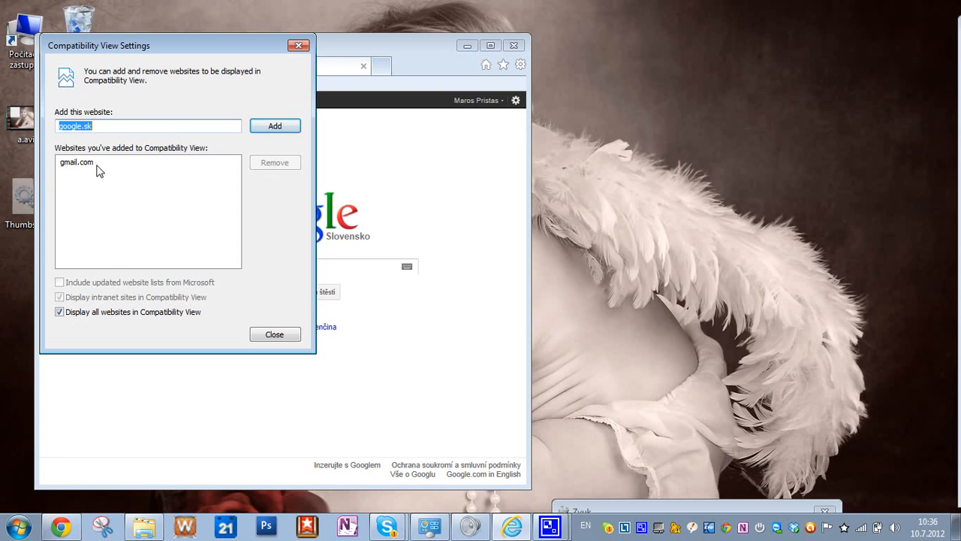
pyautogui.moveTo(264, 167)
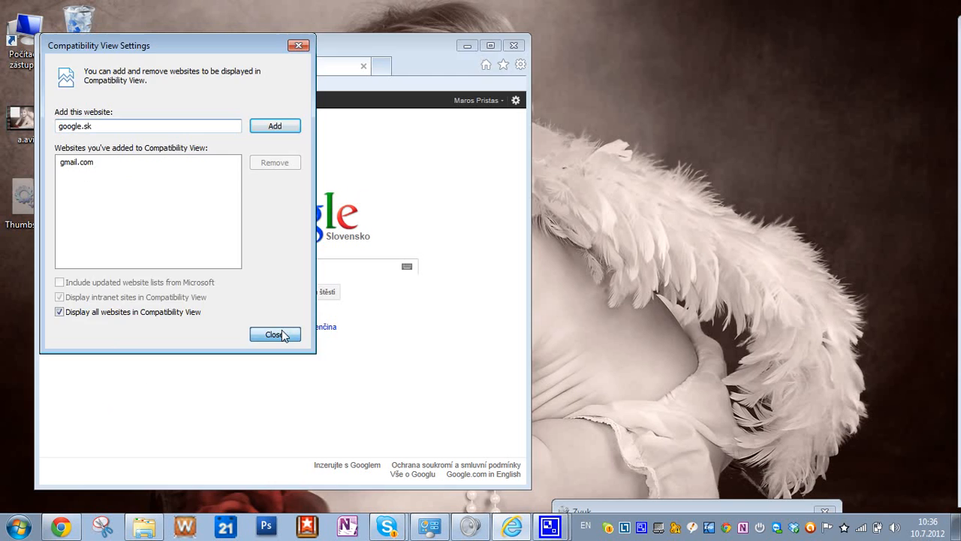
pyautogui.click(275, 334)
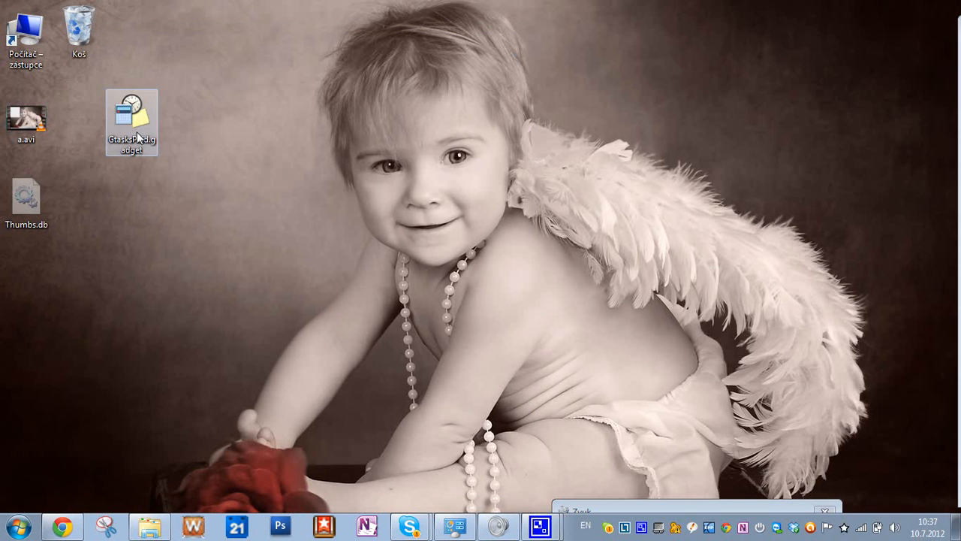
# Reinstall GtasksPaid.gadget, replacing the existing version, and close the gadgets folder window
pyautogui.doubleClick(131, 113)
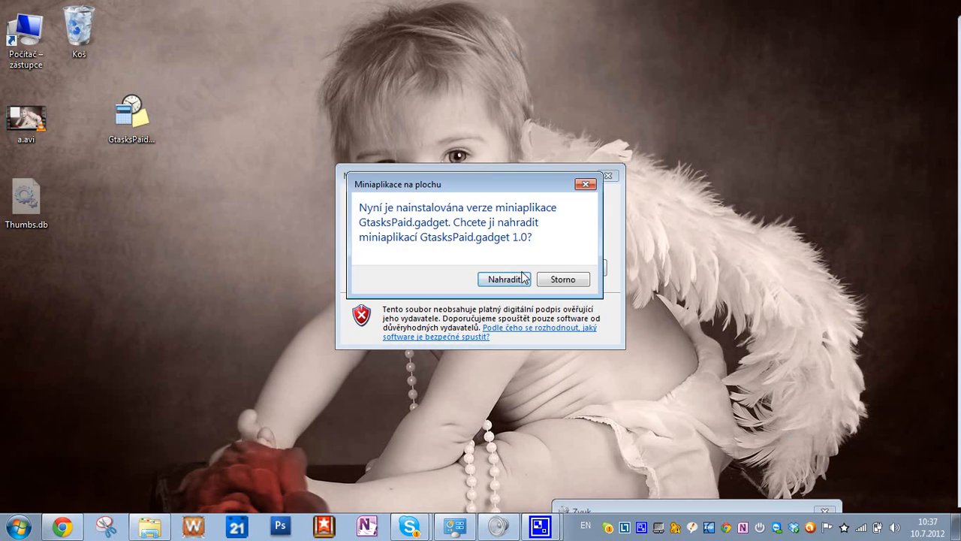
pyautogui.click(503, 279)
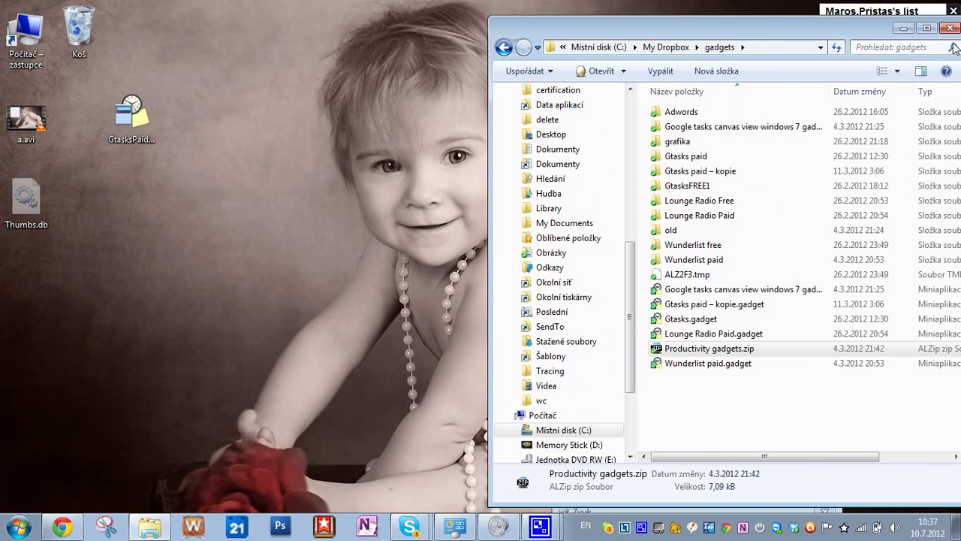
pyautogui.click(950, 28)
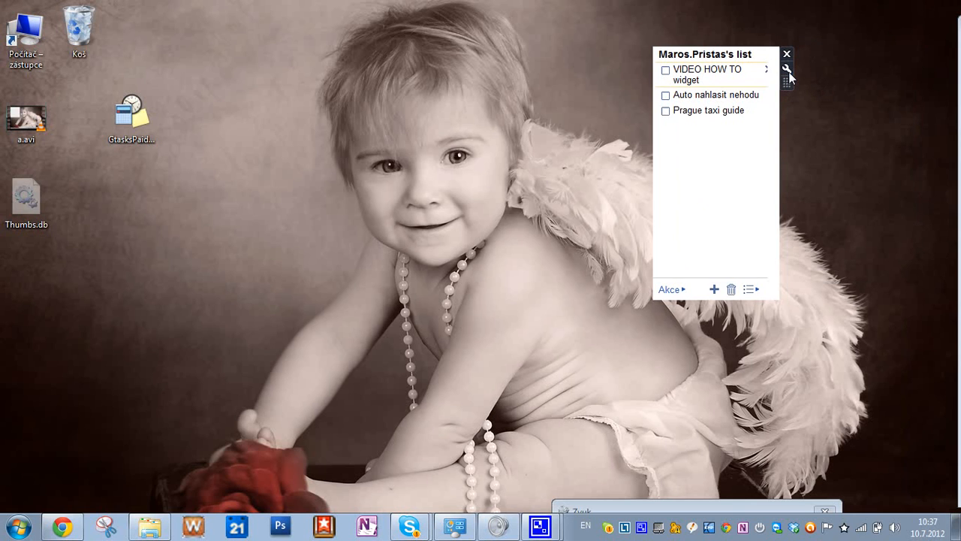
# Increase the GtasksPaid gadget's width and height in its settings, then switch back to Chrome
pyautogui.click(787, 77)
pyautogui.write('5')
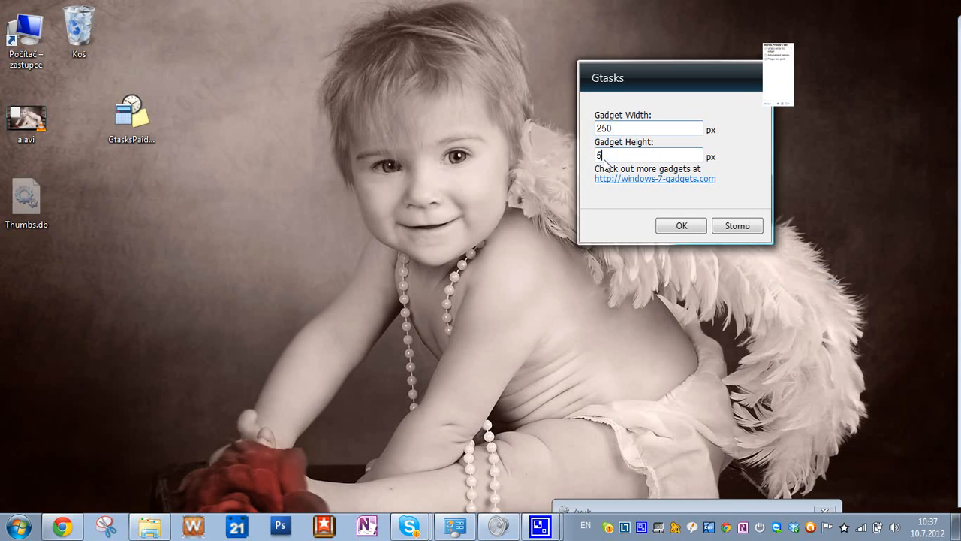
pyautogui.click(680, 226)
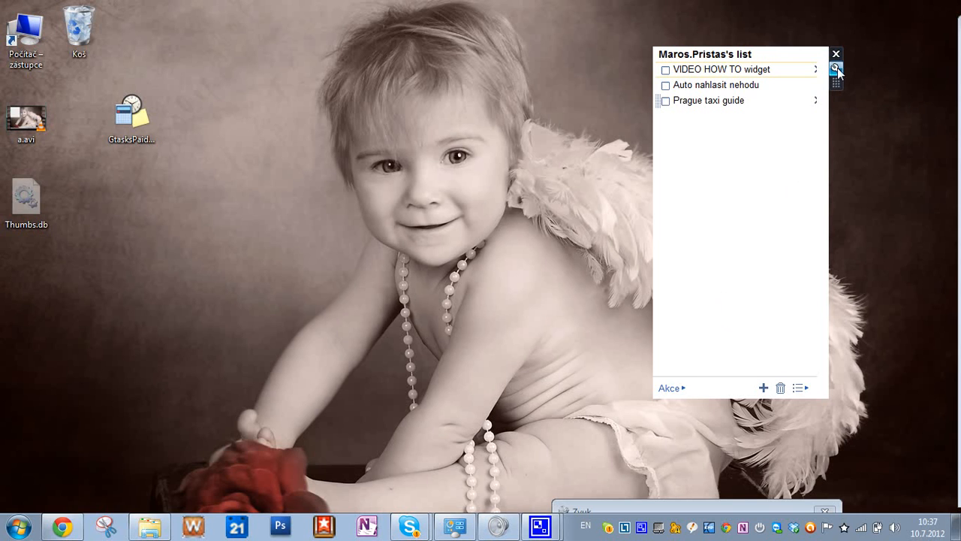
pyautogui.click(799, 388)
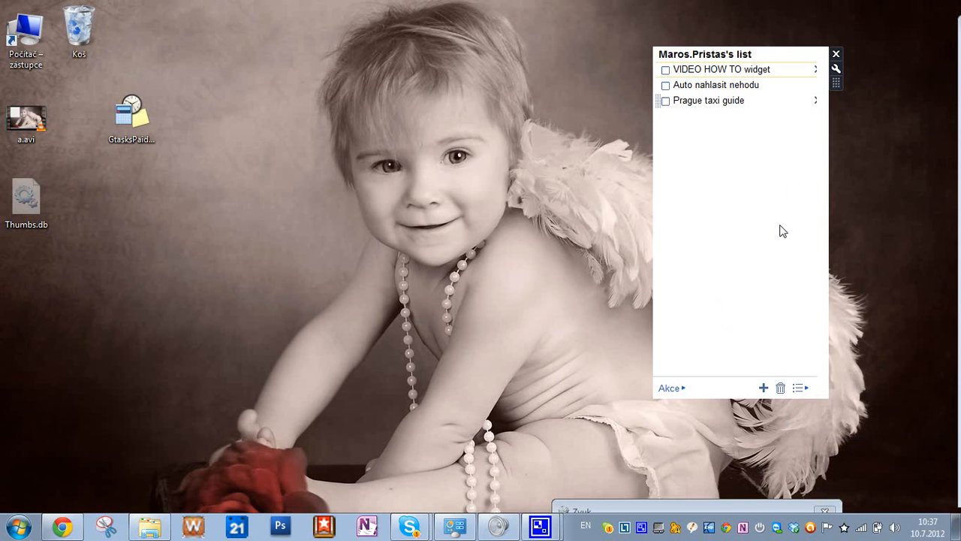
pyautogui.click(62, 525)
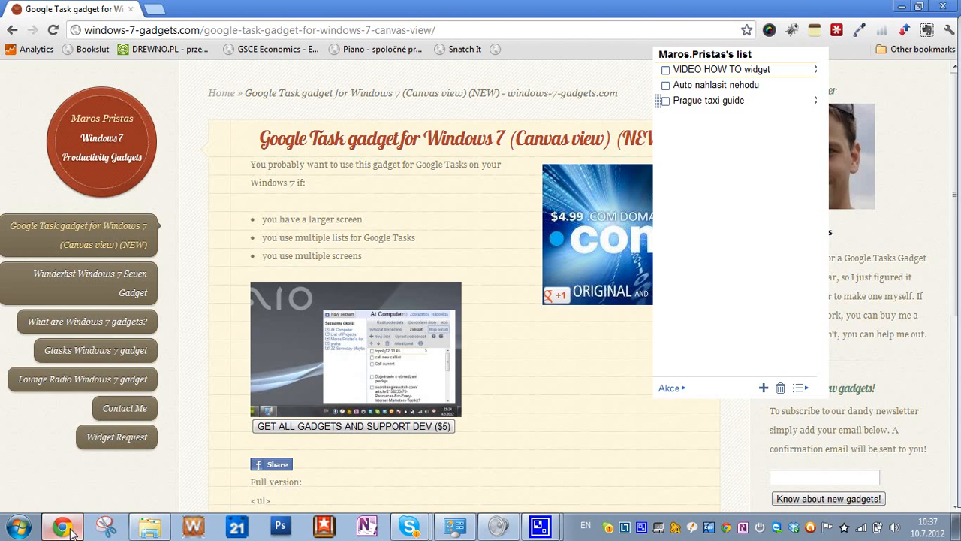
pyautogui.moveTo(128, 119)
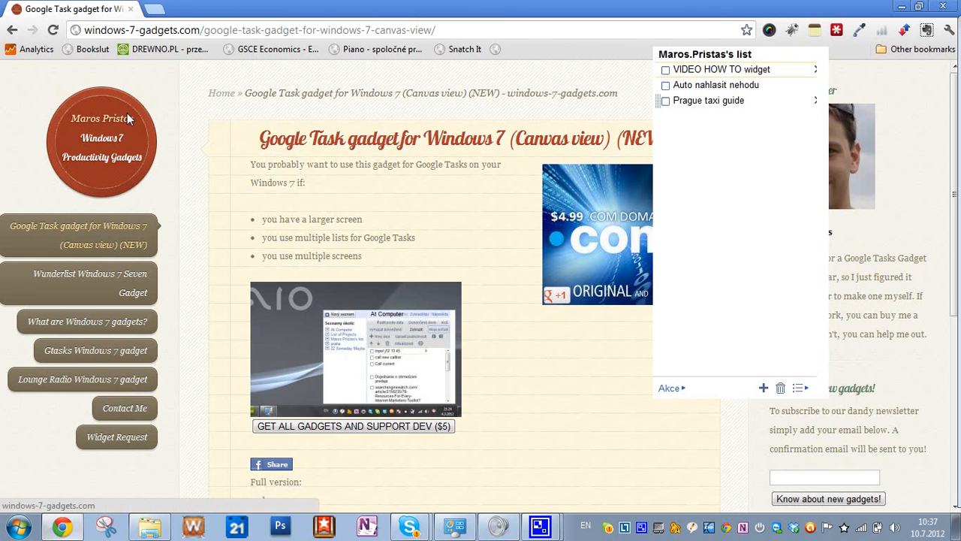